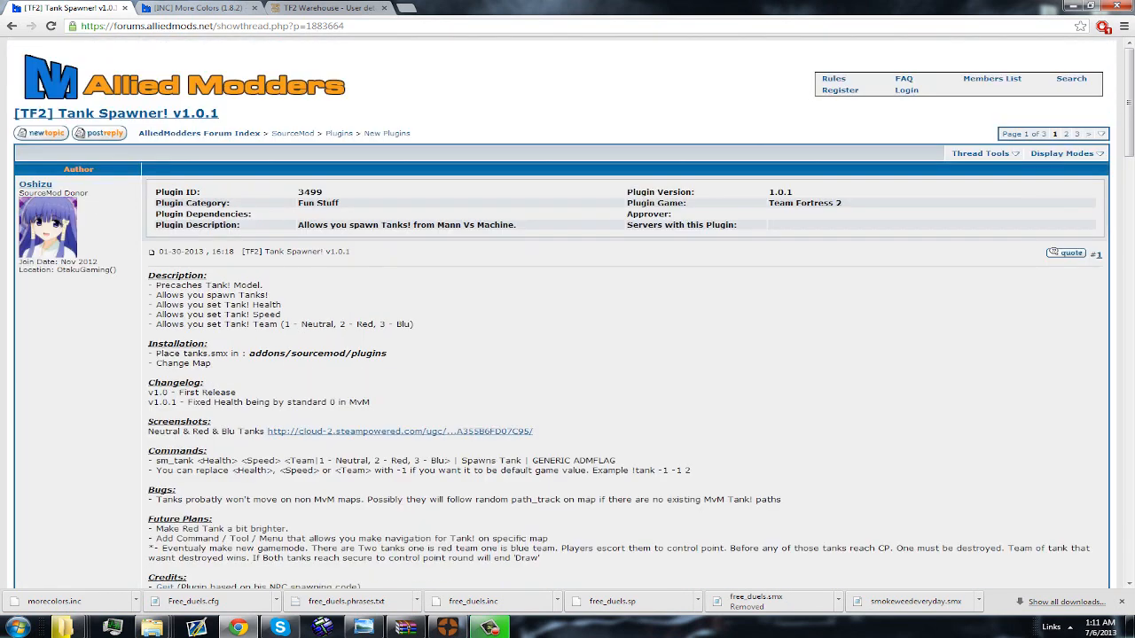
# Step: Download the attached tanks.smx compiled plugin via the Get Plugin link
pyautogui.scroll(-3)
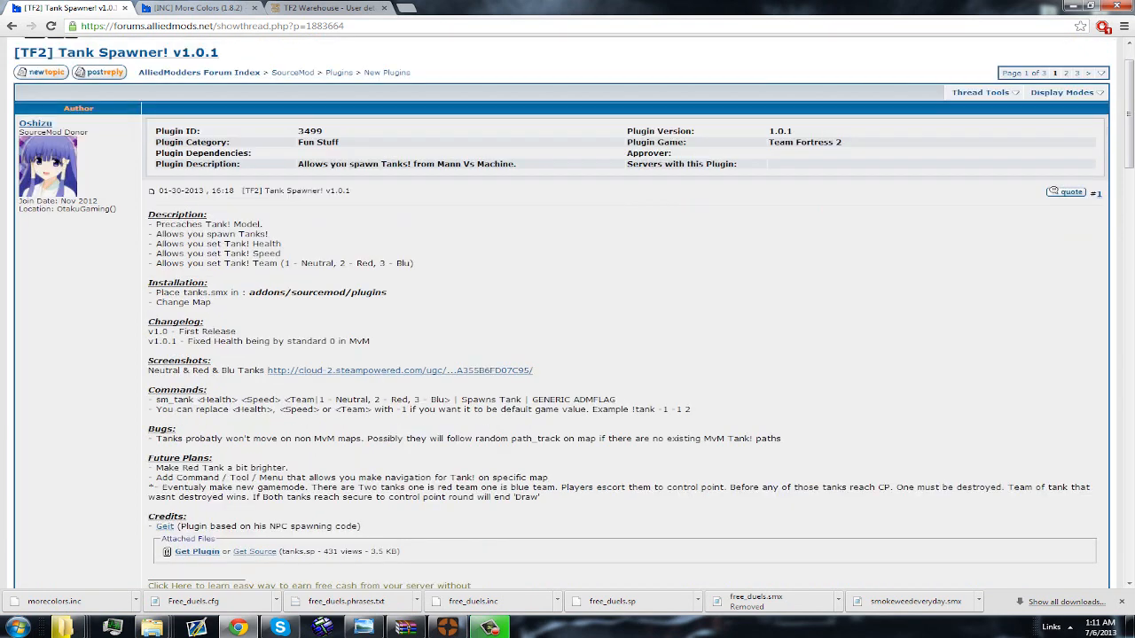
pyautogui.scroll(-3)
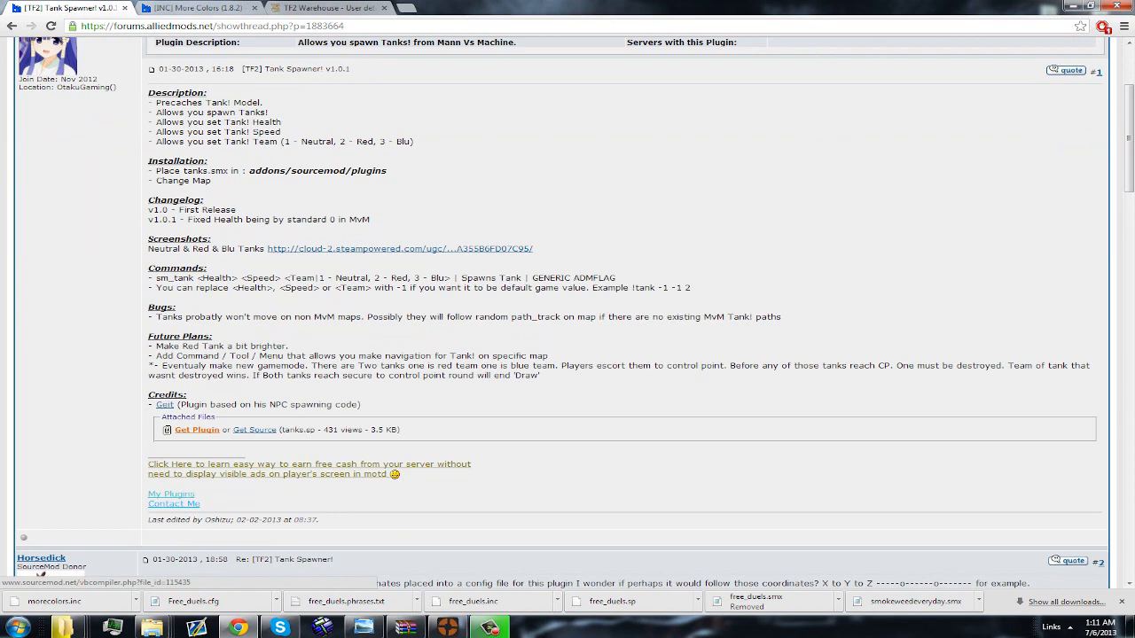
pyautogui.click(196, 431)
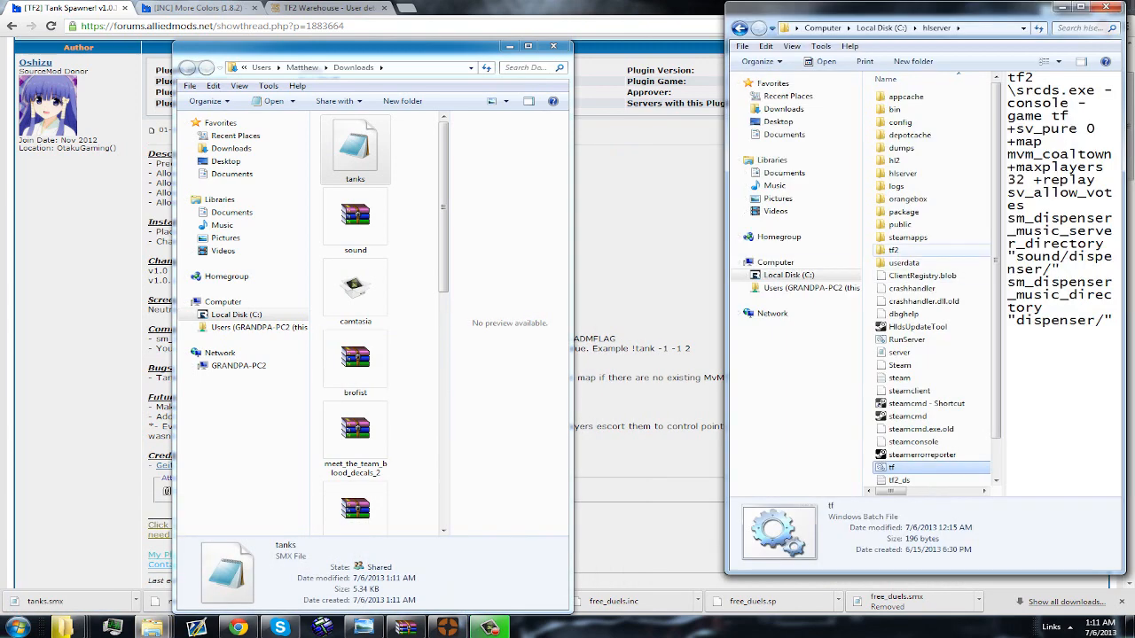
# Step: Navigate into hlserver > tf2 > tf > addons > sourcemod > plugins beside the Downloads folder
pyautogui.doubleClick(894, 250)
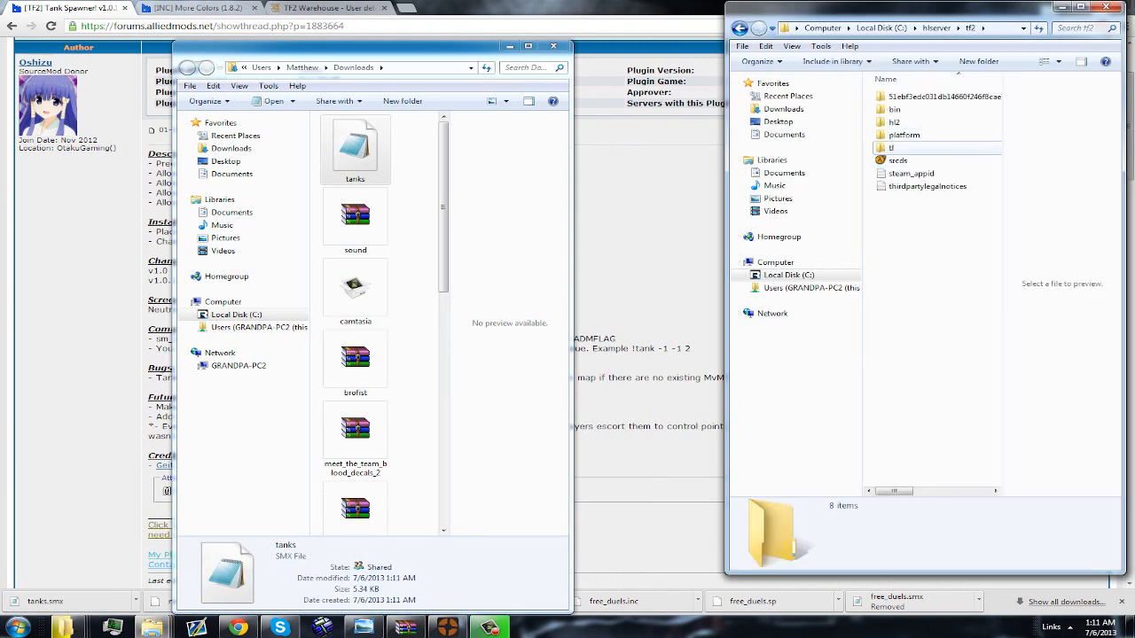
pyautogui.doubleClick(890, 147)
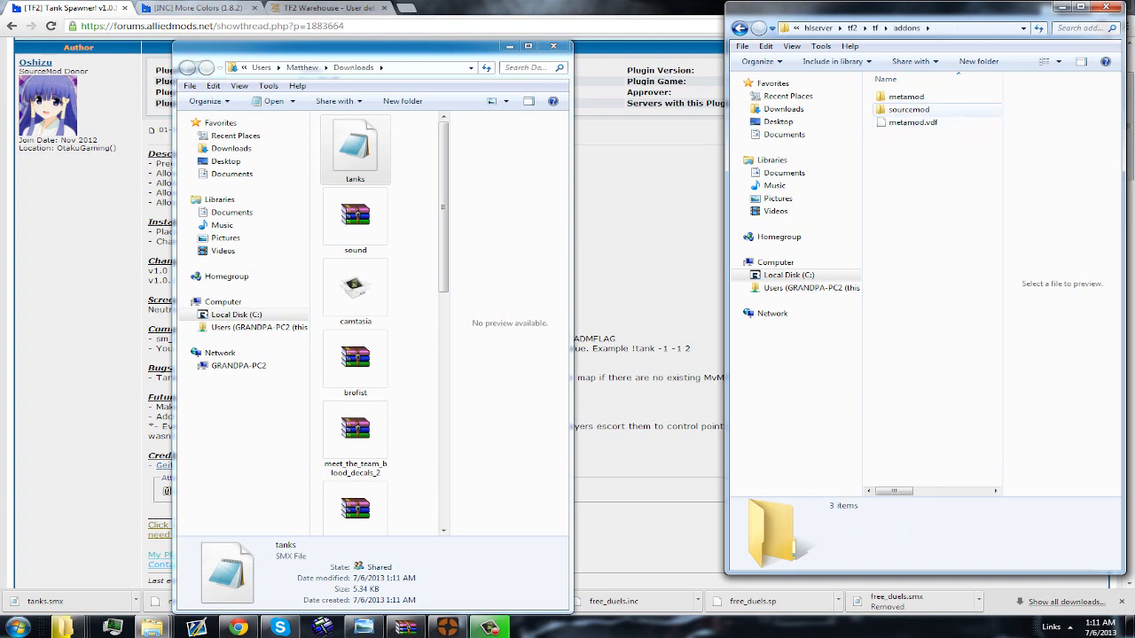
pyautogui.doubleClick(908, 110)
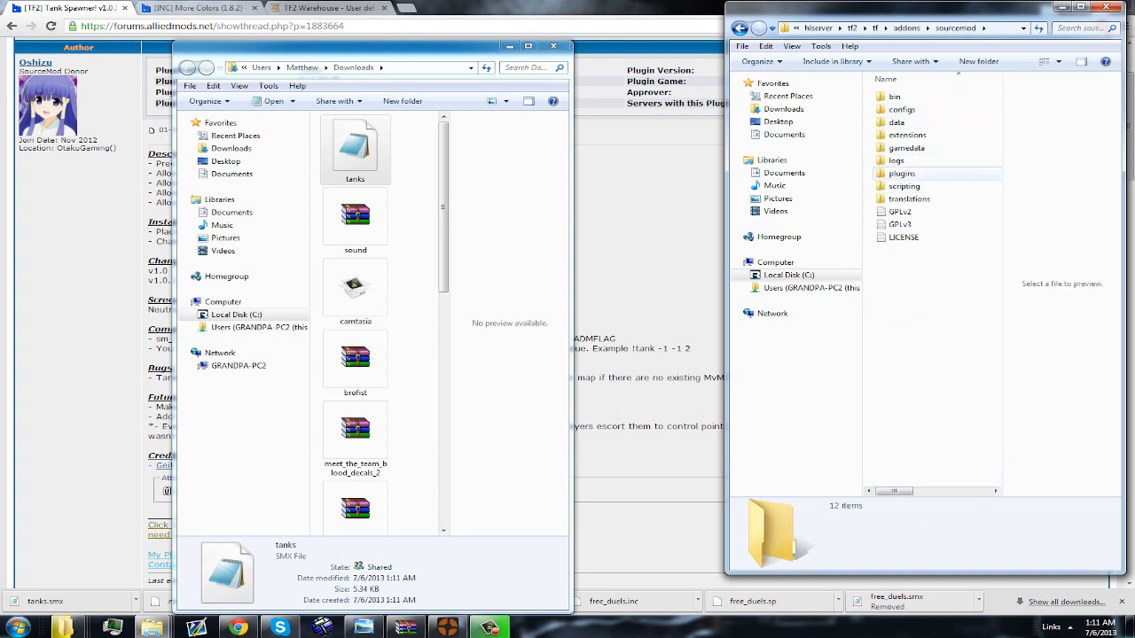
pyautogui.doubleClick(903, 174)
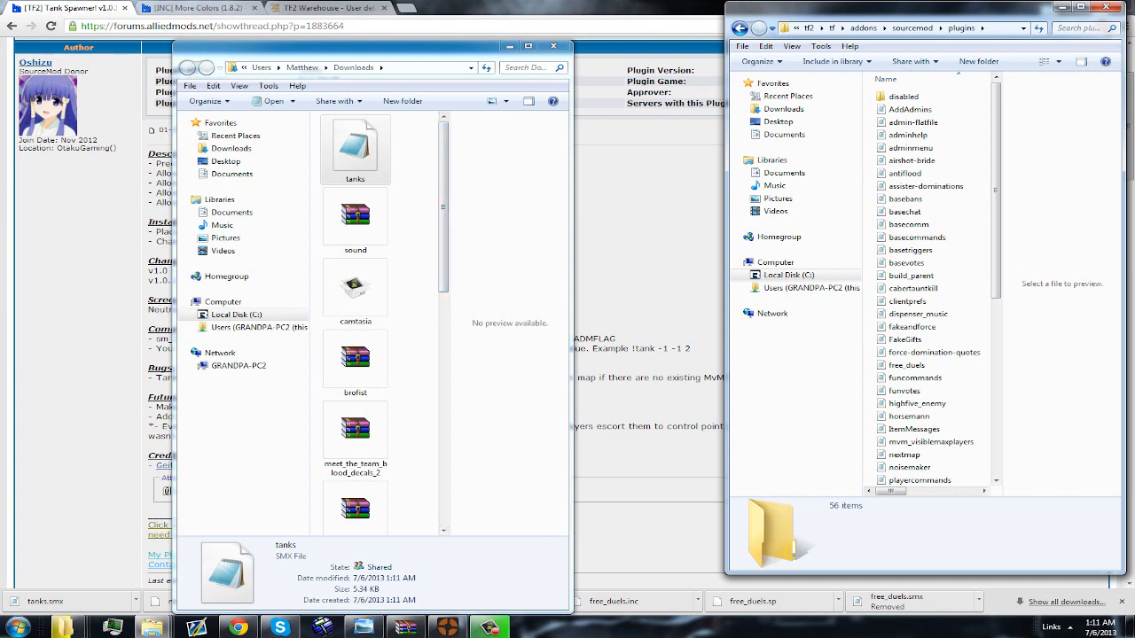
pyautogui.click(354, 145)
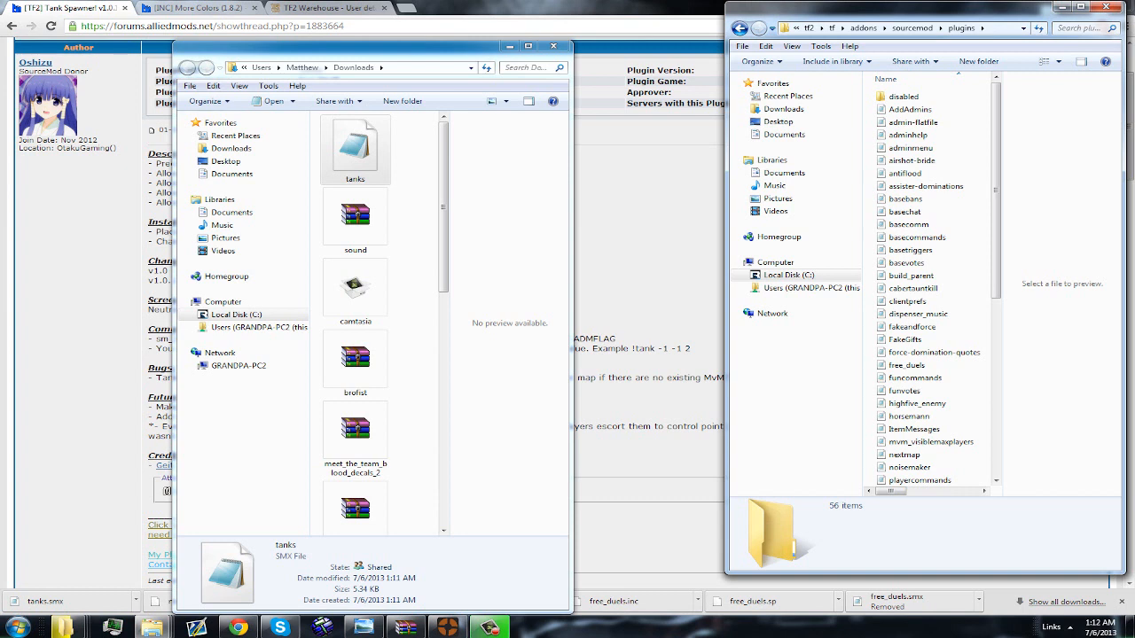
pyautogui.click(810, 28)
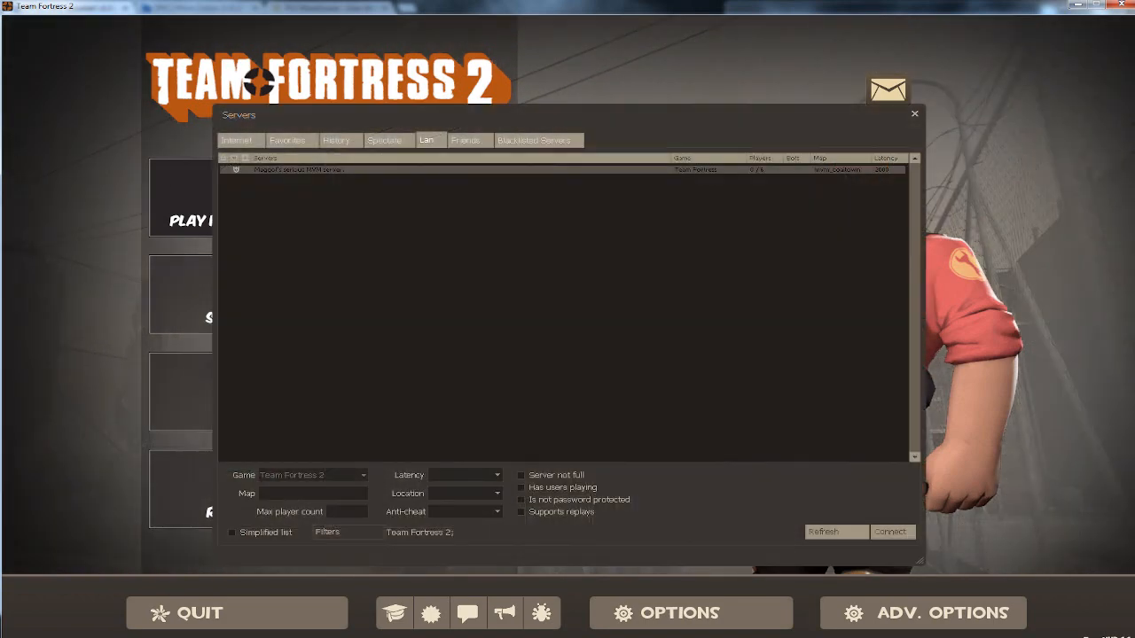
# Step: Connect to the LAN MvM server and spawn in as Scout
pyautogui.doubleClick(298, 170)
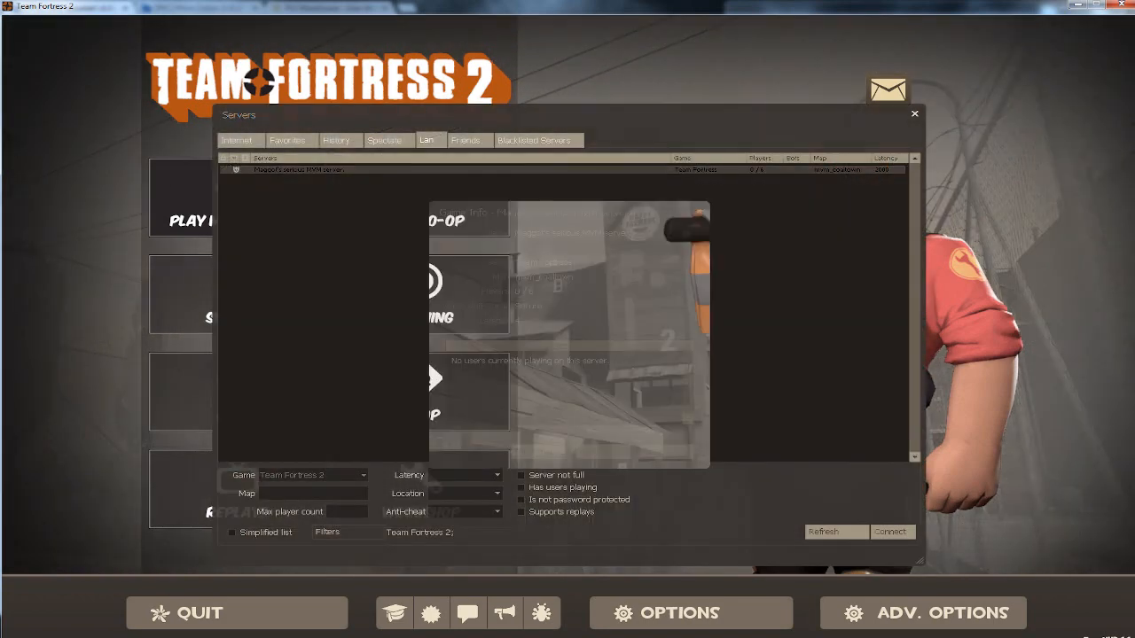
pyautogui.doubleClick(298, 171)
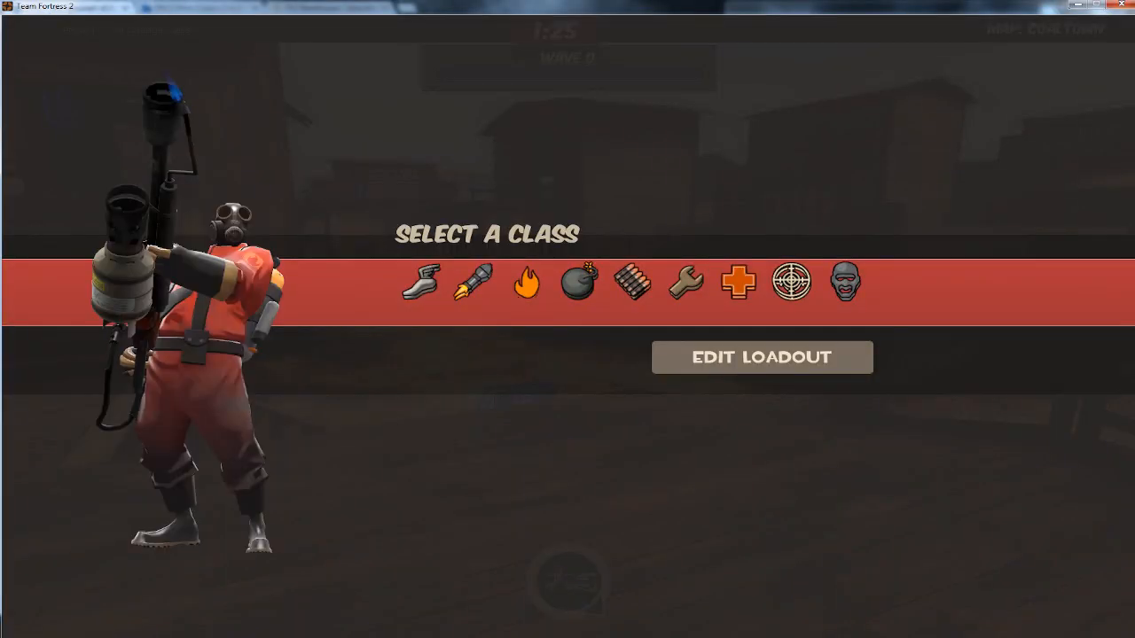
pyautogui.click(475, 282)
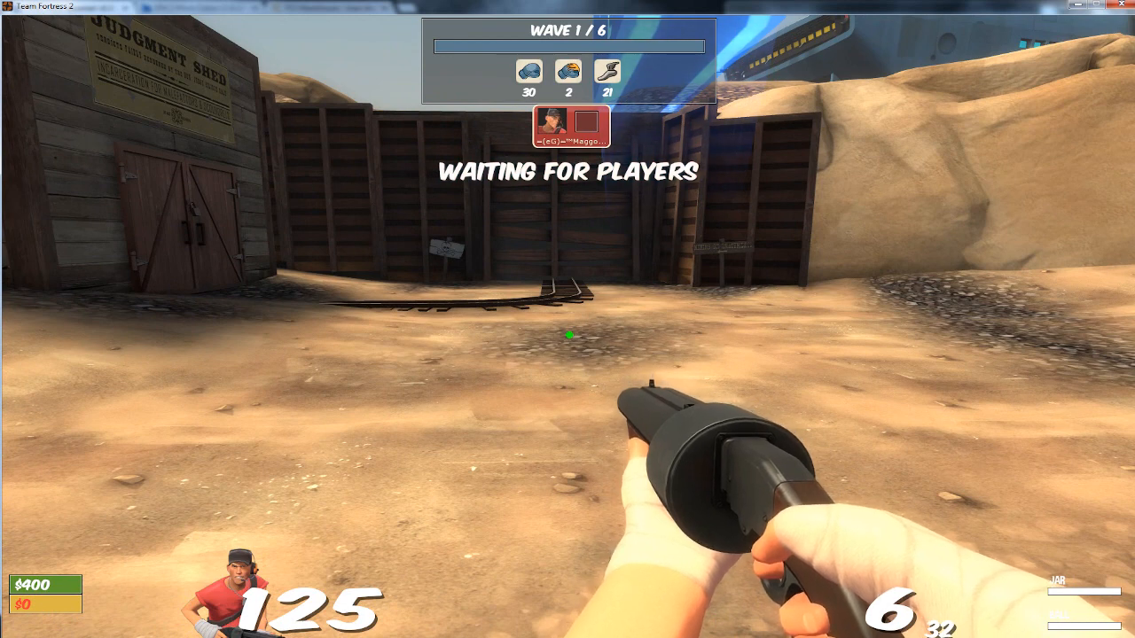
# Step: Switch from the game back to the forum thread's Commands section
pyautogui.press('alt+tab')
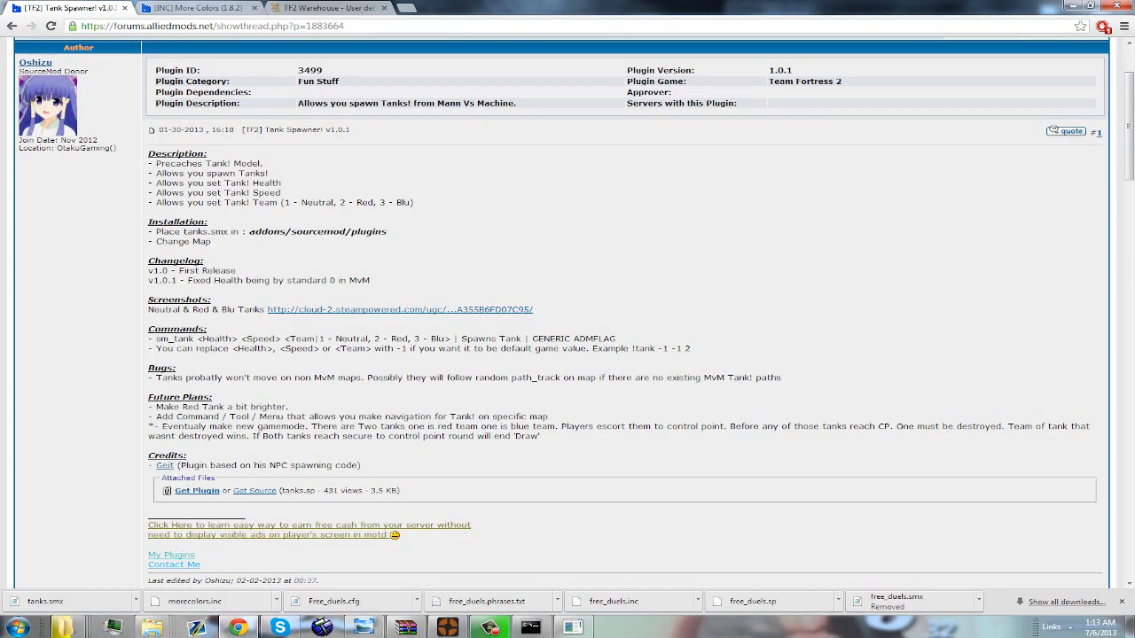
pyautogui.moveTo(390, 309)
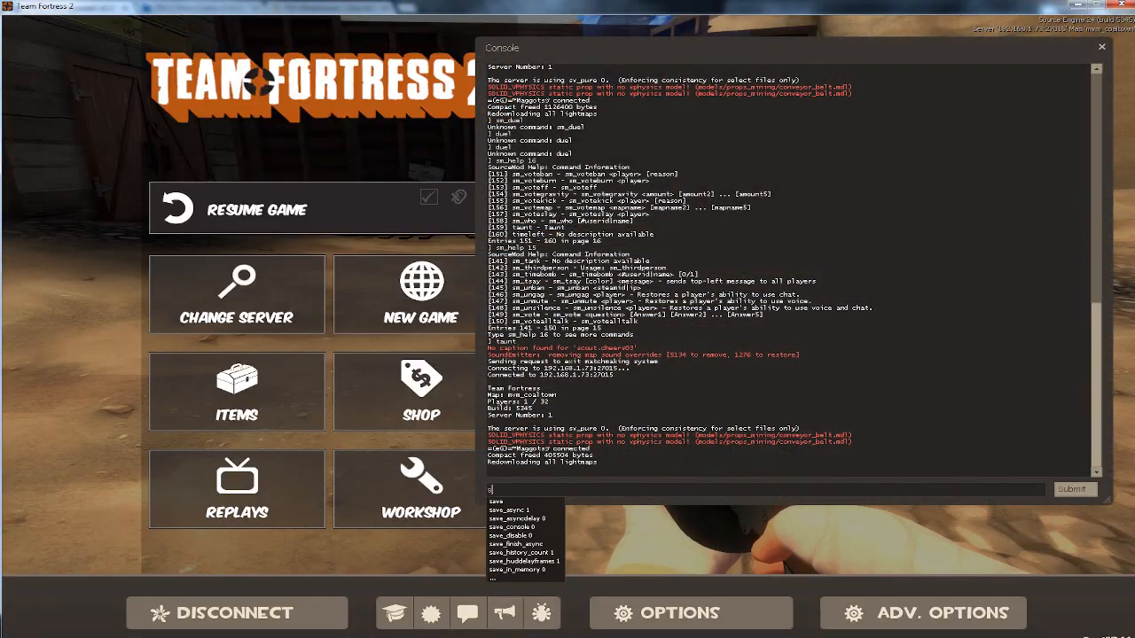
# Step: Enter sm_tank 1 in the developer console
pyautogui.write('sm_tank')
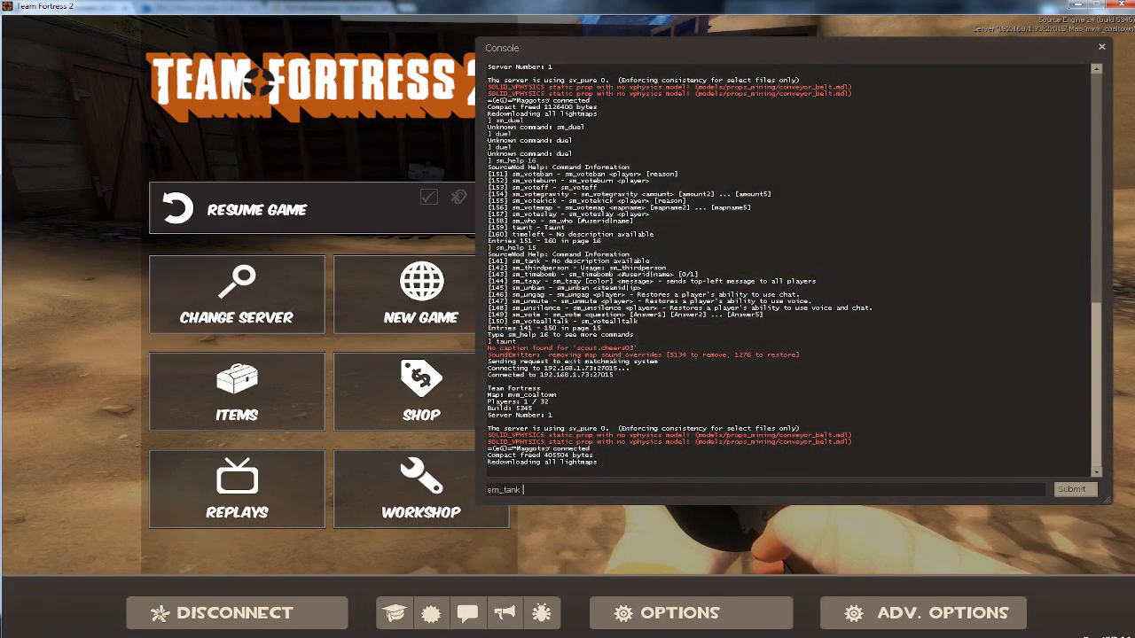
pyautogui.write('1')
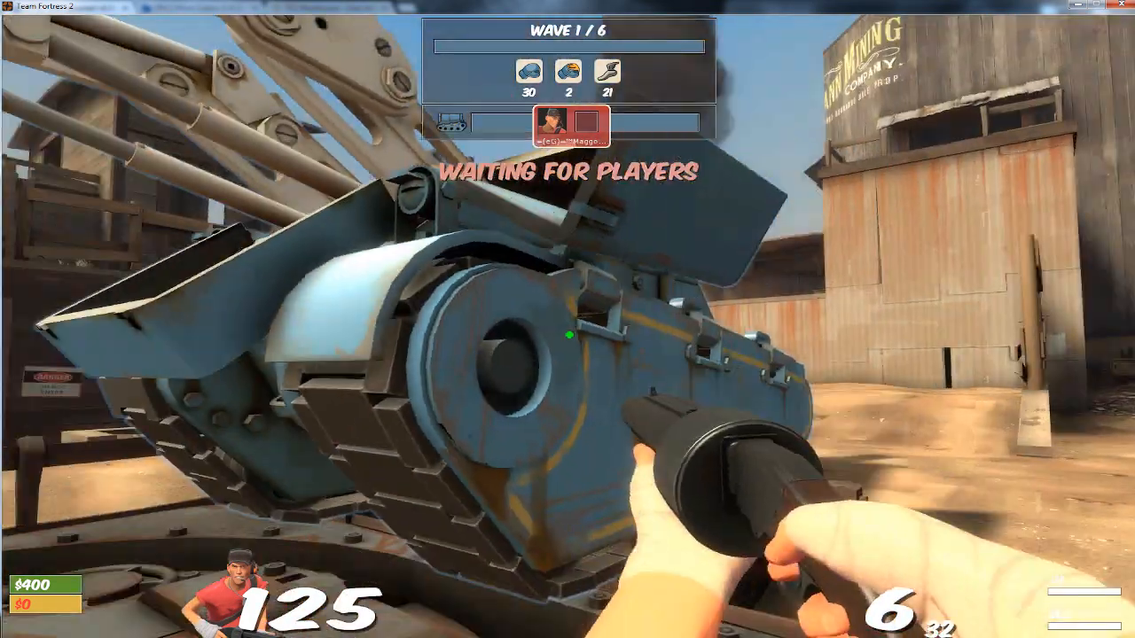
# Step: Shoot the spawned tank until it explodes
pyautogui.click(567, 319)
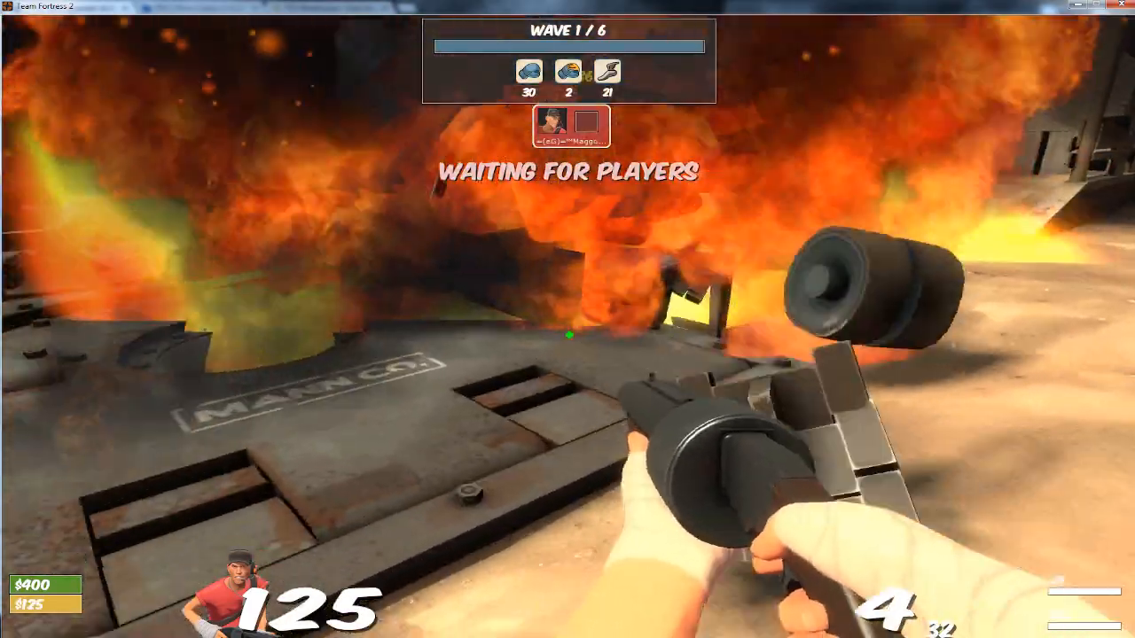